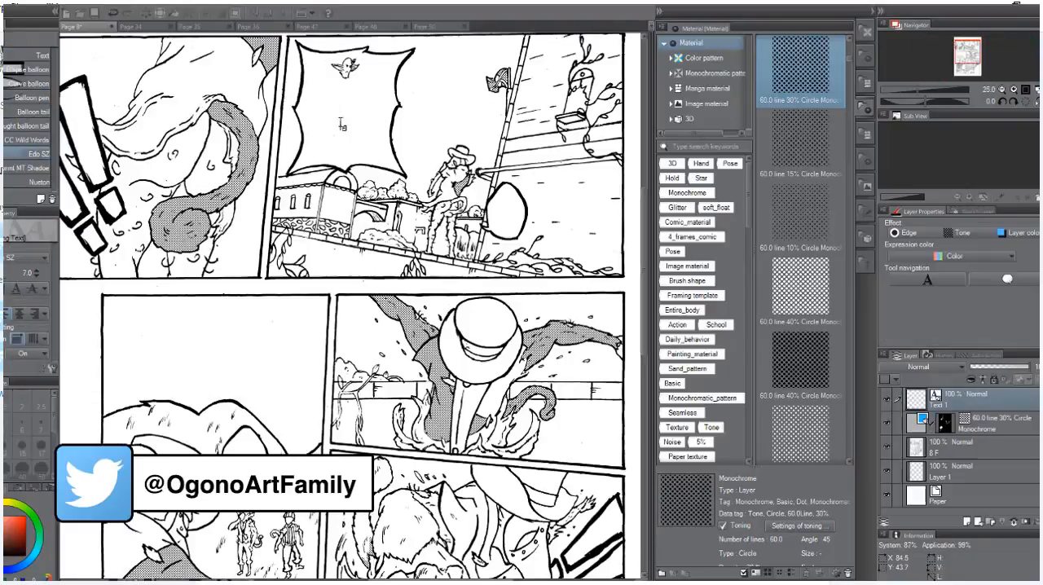
Step: Letter a speech balloon with 'PUT SOME PANTS ON DAMN IT!!'
{"action": "type", "text": "PUT SOME PANTS ON DAMN IT!!"}
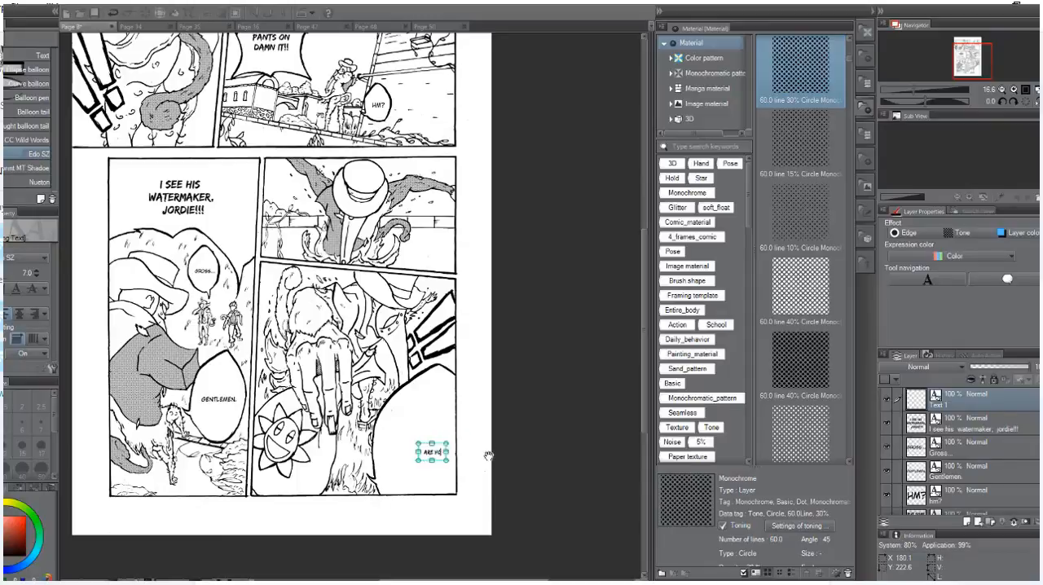
Step: Letter a balloon with 'LET'S BEGIN THE TEST.'
{"action": "type", "text": "LET'S BEGIN THE TEST."}
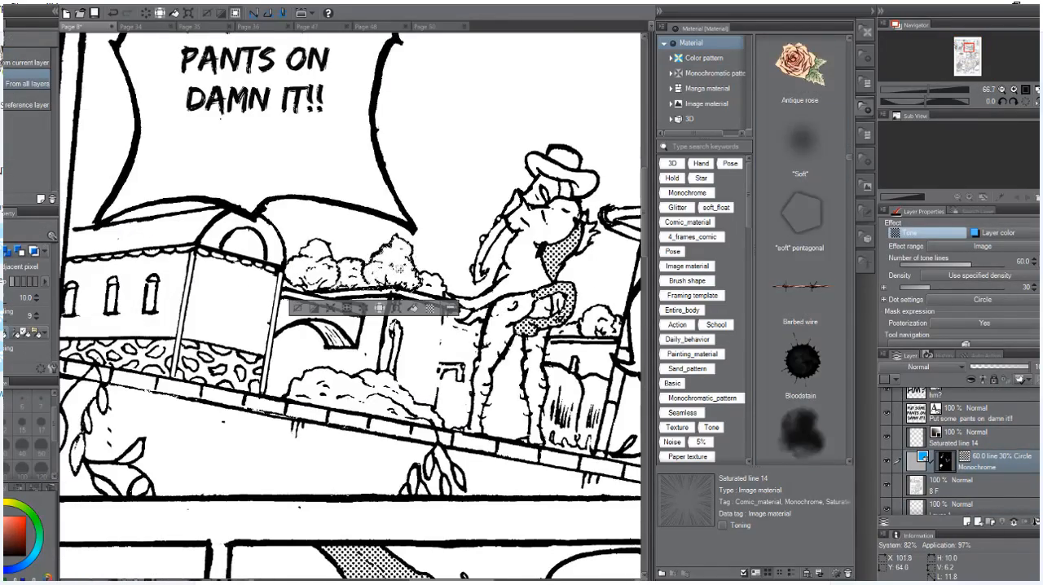
Step: Scroll down through the Monochromatic pattern tones in the Material palette
{"action": "scroll", "scroll_direction": "down", "scroll_amount": 3}
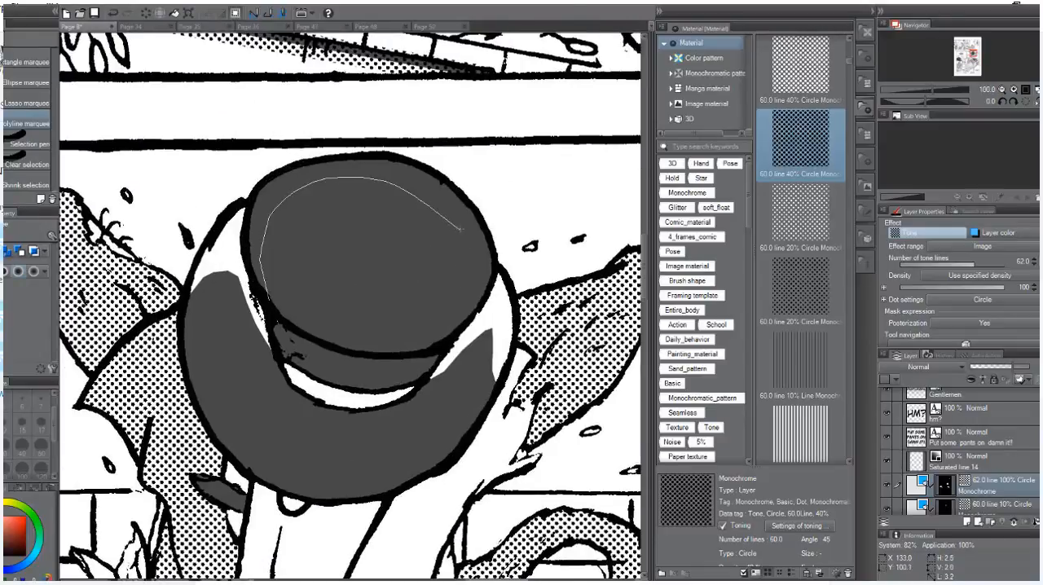
{"action": "left_click_drag", "start_coordinate": [456, 228], "coordinate": [277, 310]}
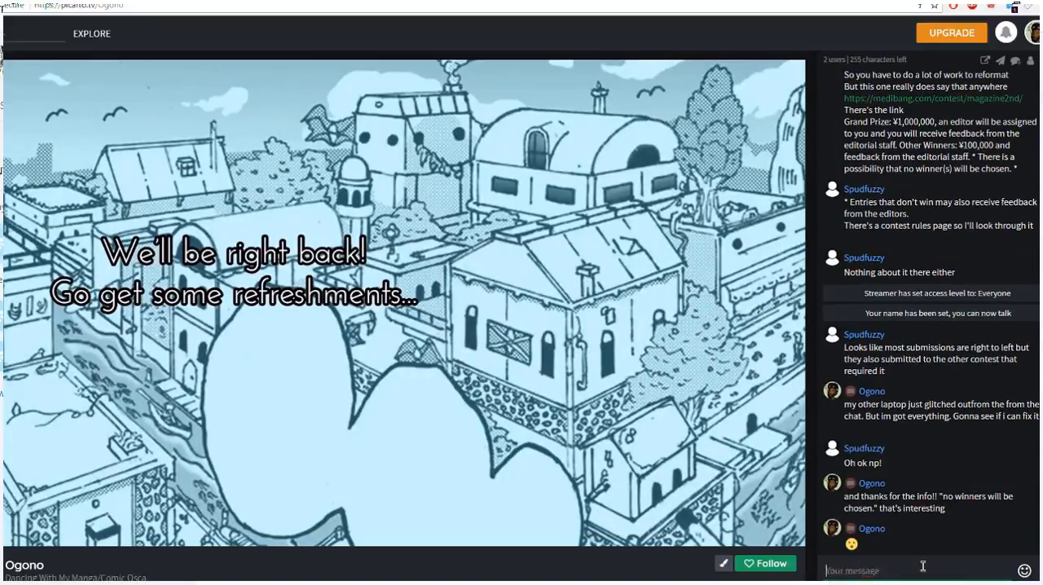
Step: Scroll down the stream chat in the browser during the break
{"action": "scroll", "scroll_direction": "down", "scroll_amount": 3}
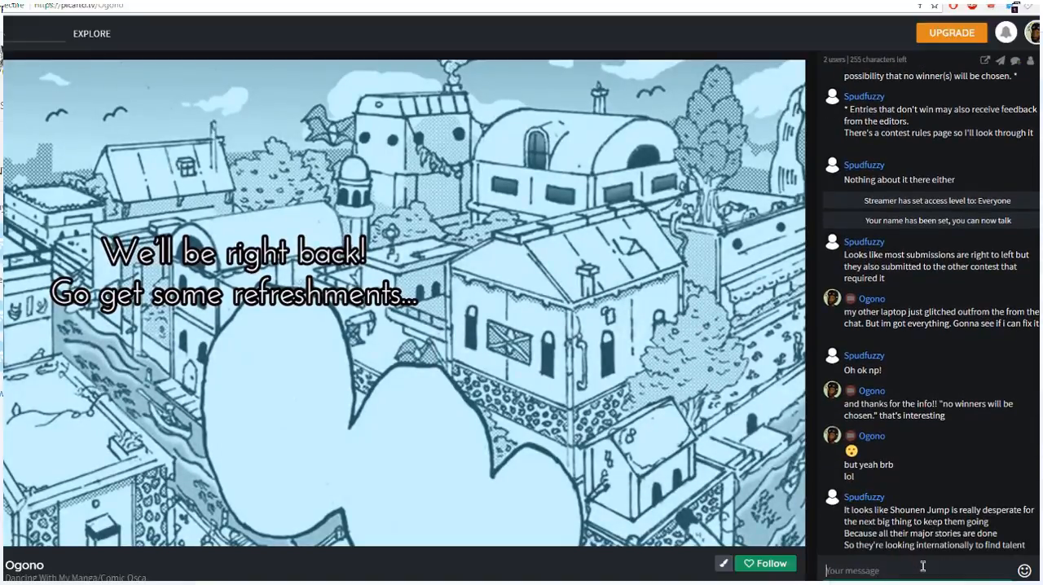